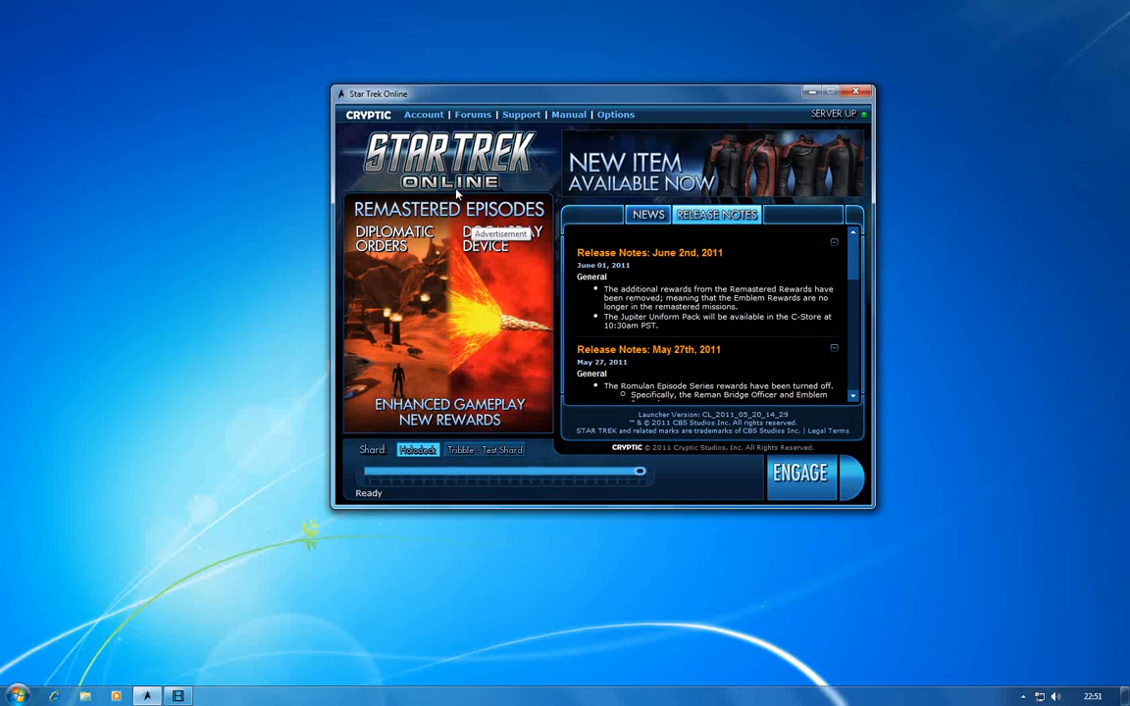
mouse_move(227, 196)
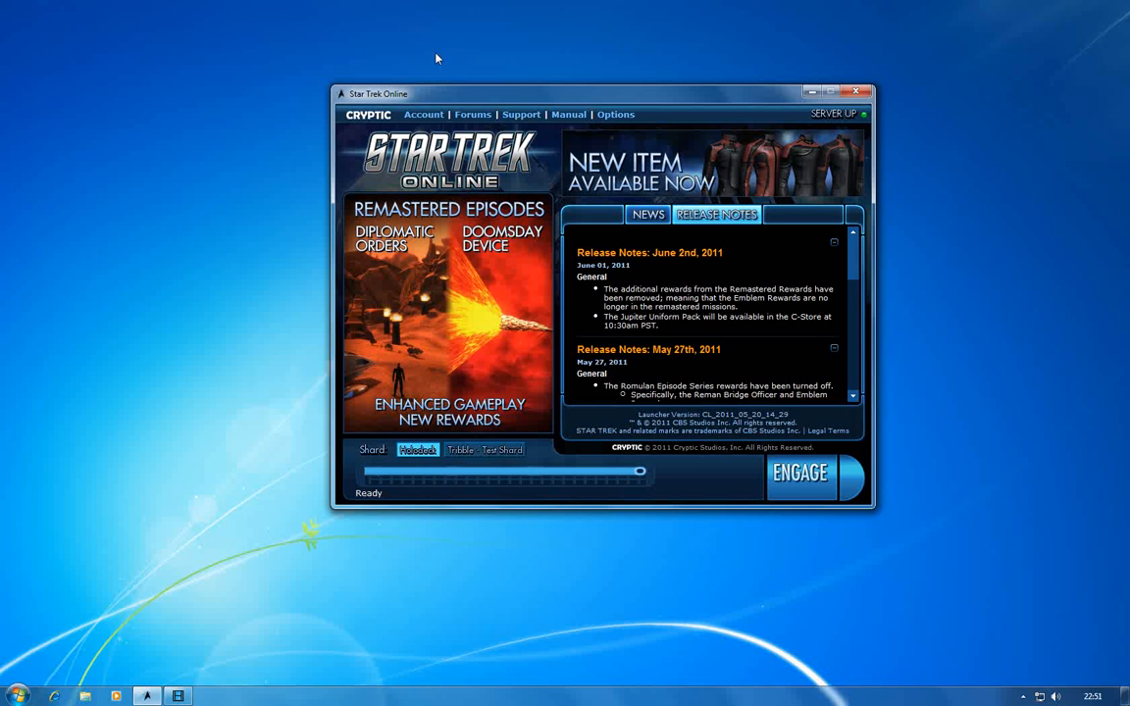
mouse_move(439, 94)
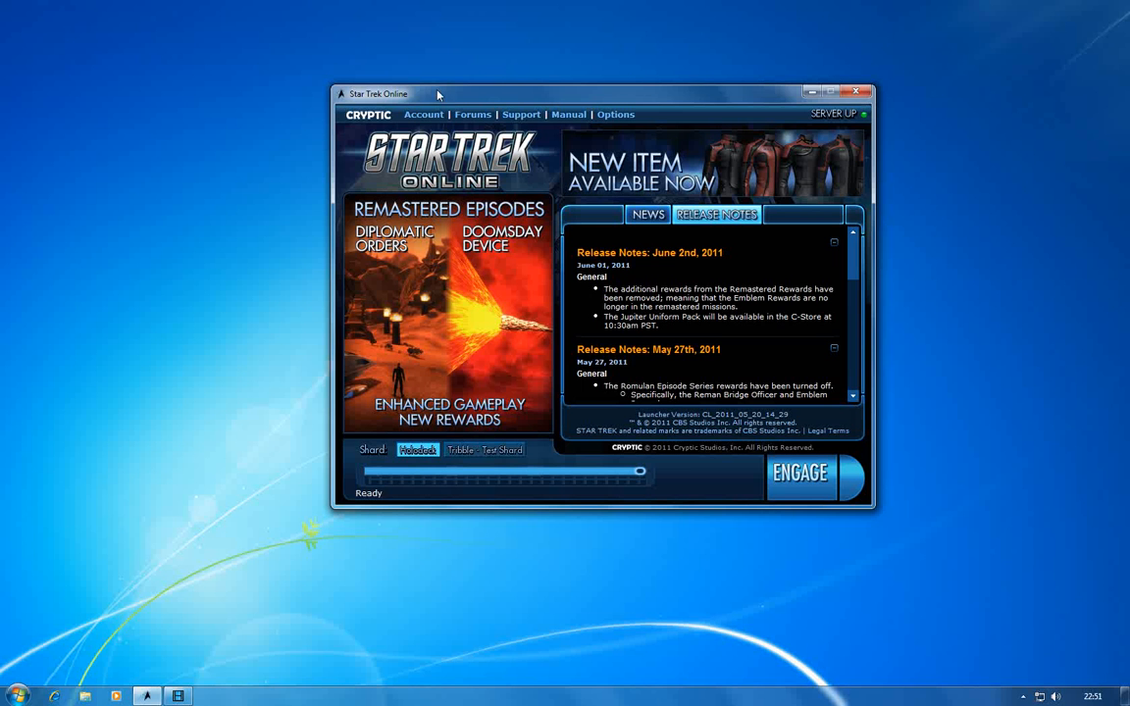
Step: Bring up the launcher's Options dialog to reach the Proxy setting
click(616, 114)
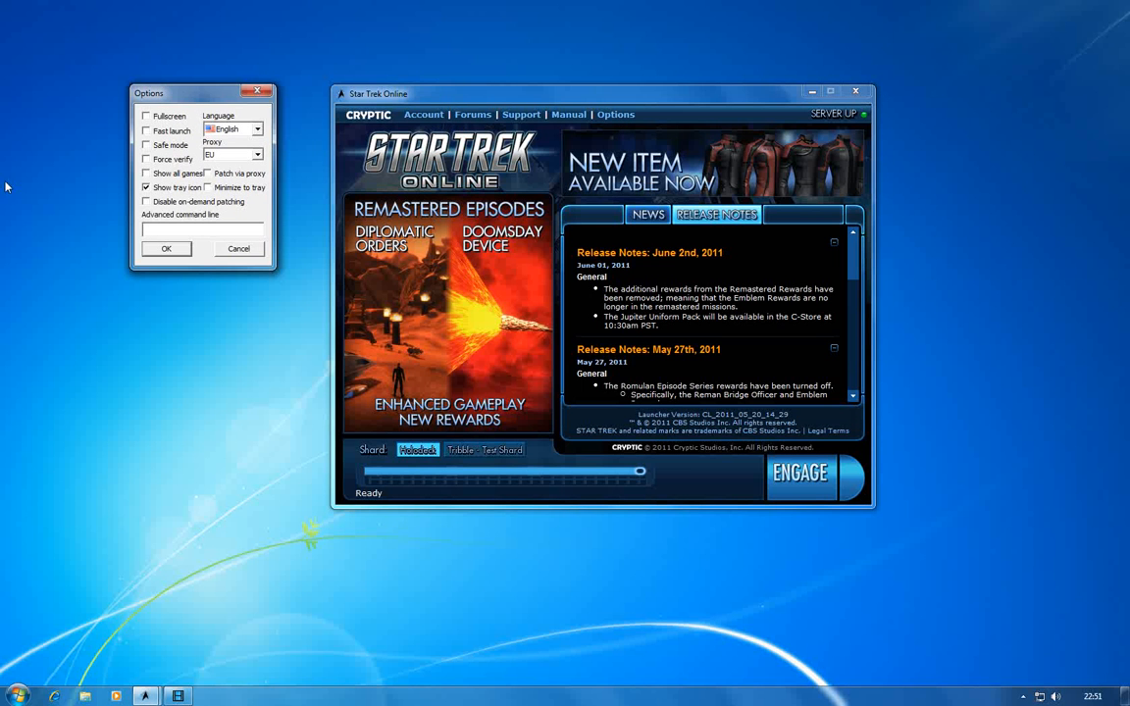
mouse_move(194, 153)
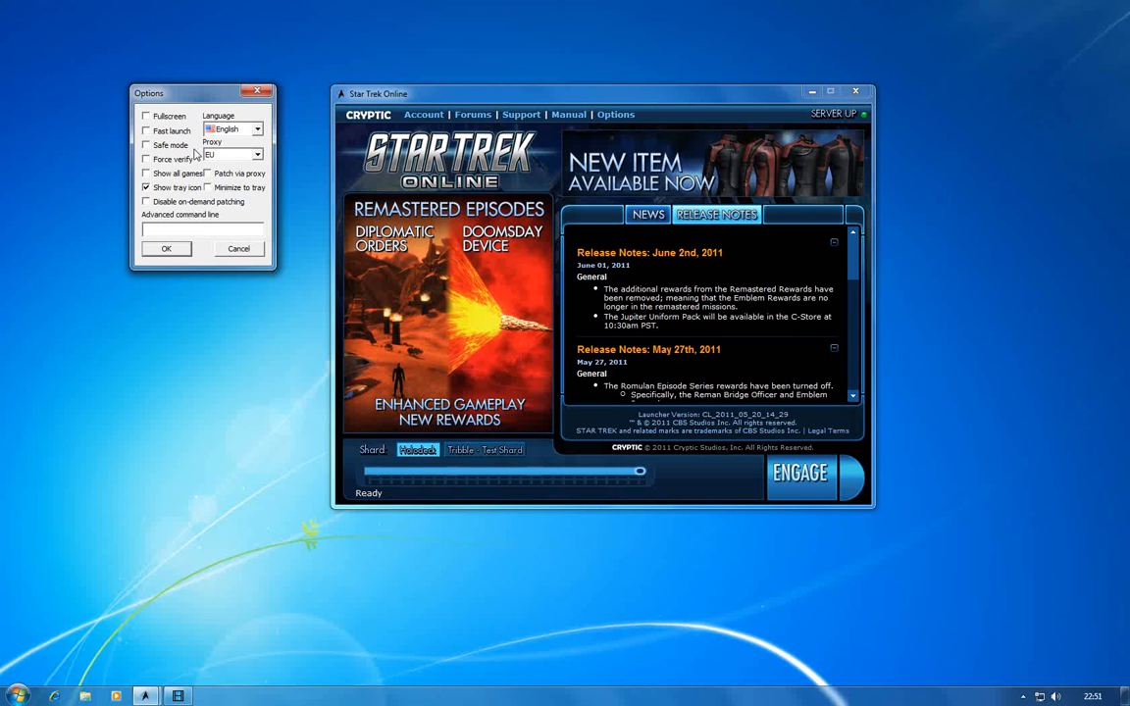
mouse_move(222, 150)
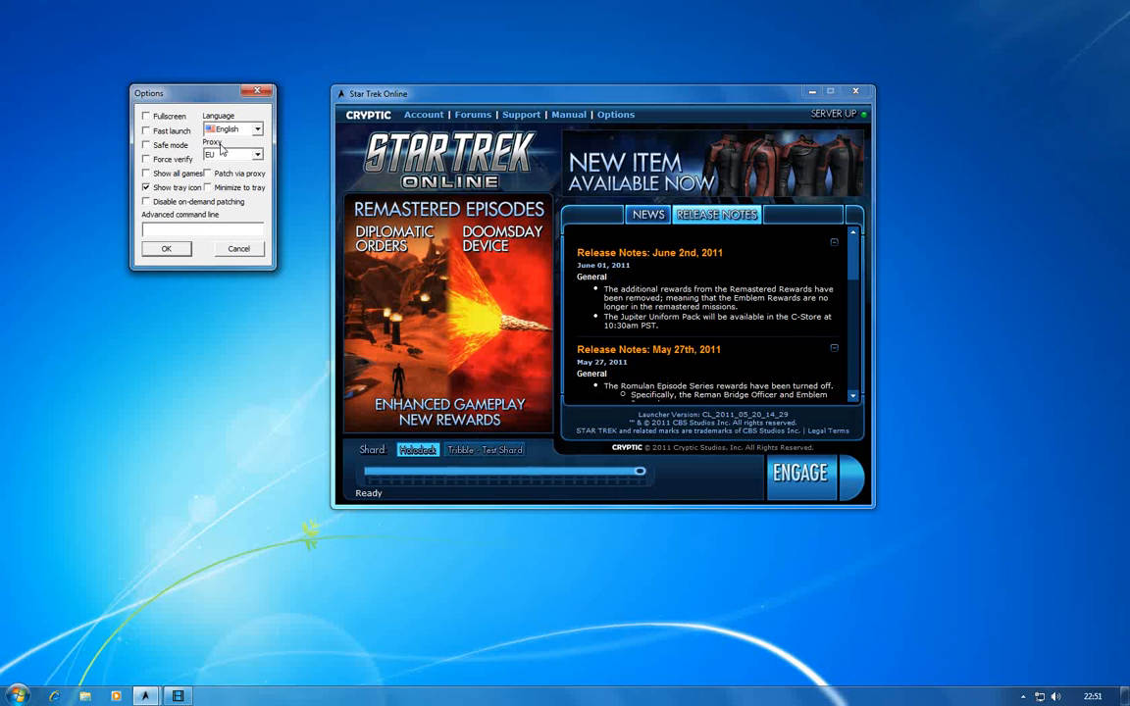
mouse_move(263, 163)
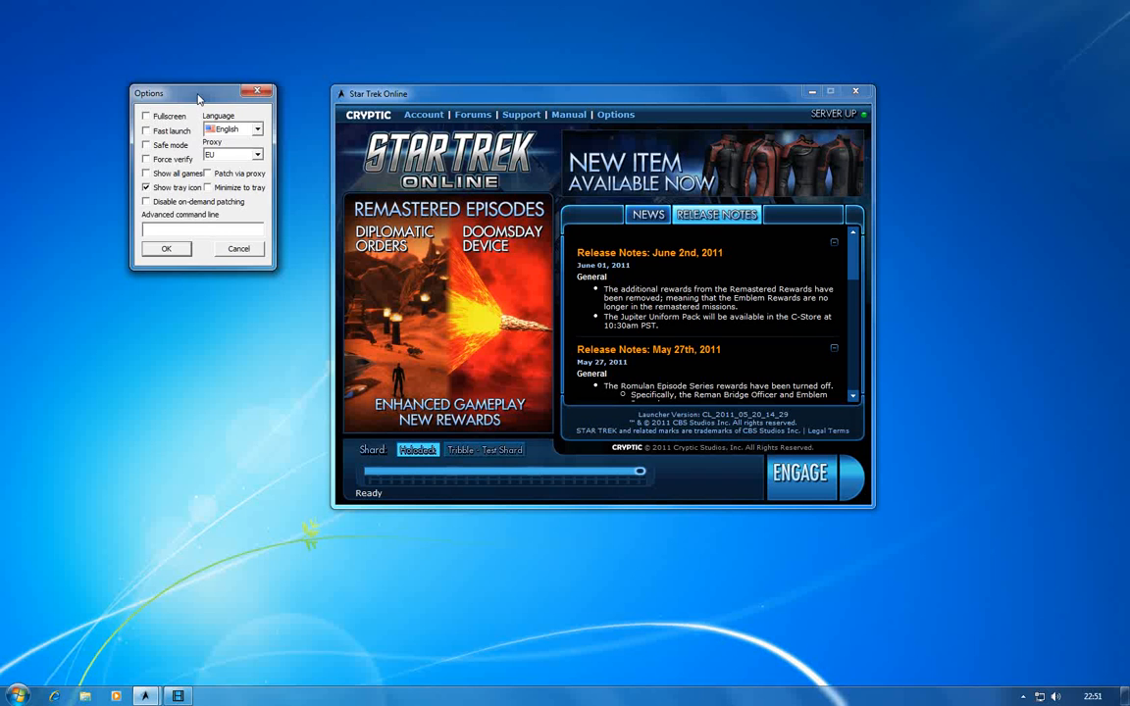
drag(196, 94, 206, 96)
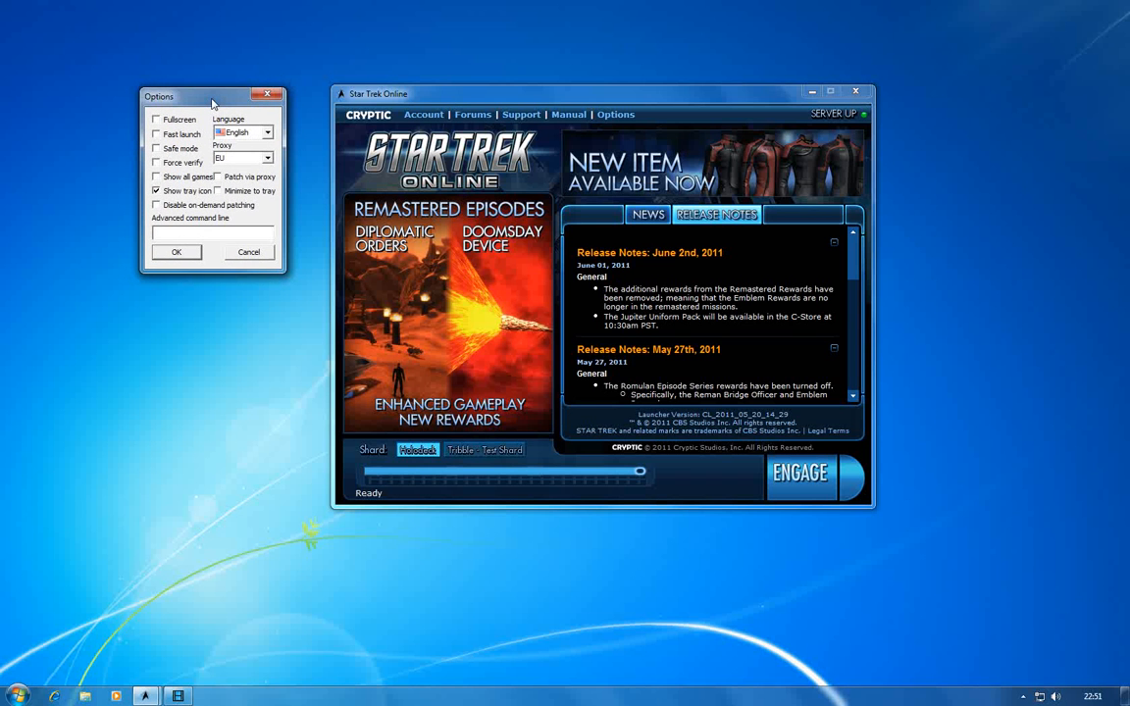
drag(212, 96, 231, 98)
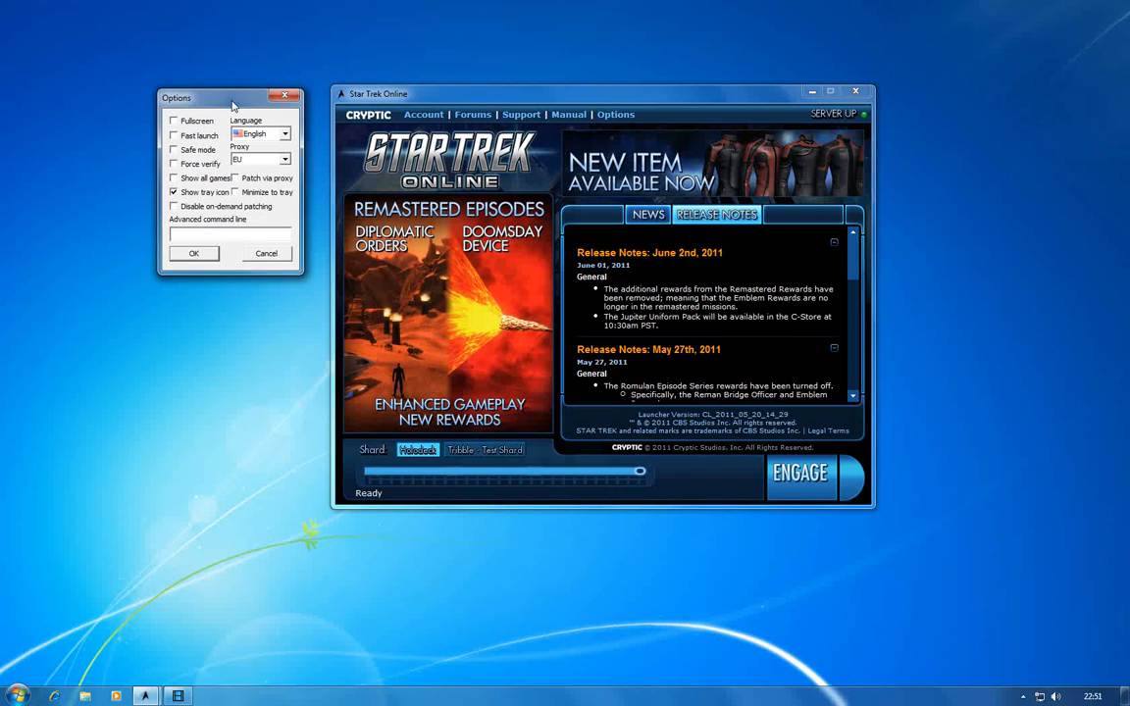